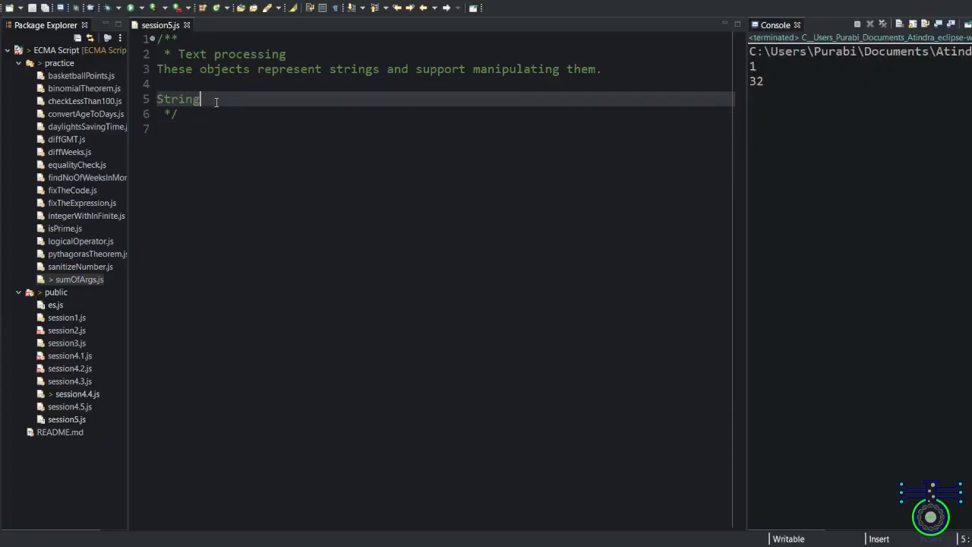
mouse_move(246, 119)
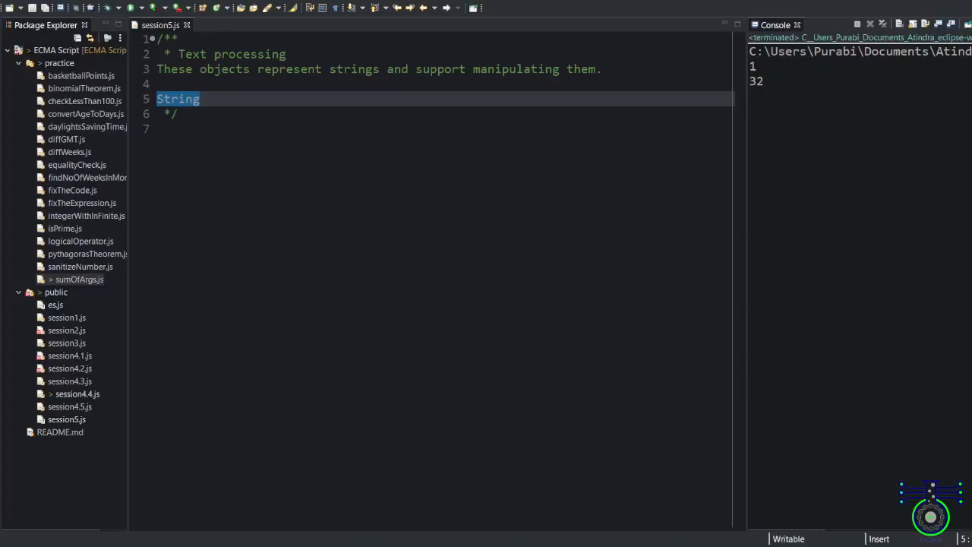
- Declare const string1 = "A string primitive"; below the comment block
type("const string1 = \"A string primitive\";")
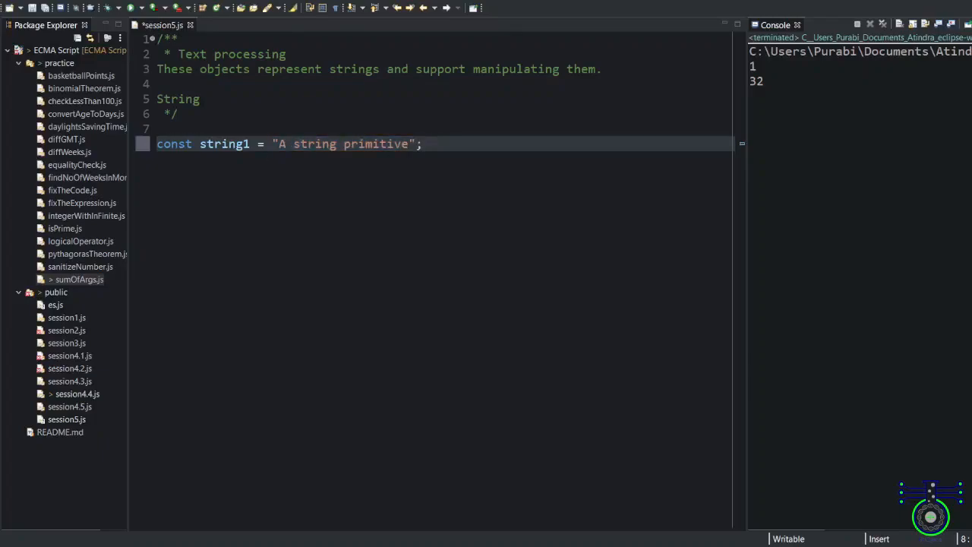
- Declare string2 'Also a string primitive', and answer2 and answer3 with nested 'Johnny' quotes
type("const string2 = 'Also a string primitive';")
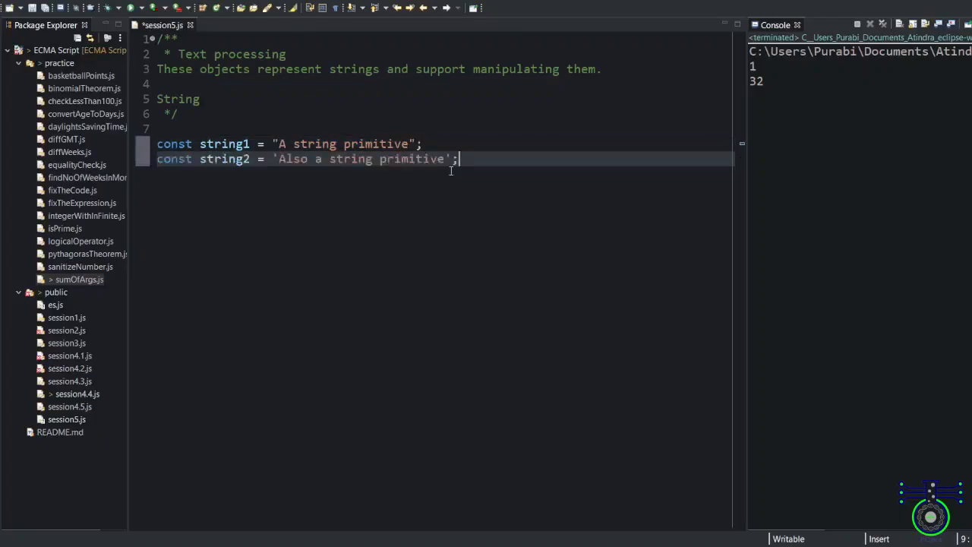
left_click_drag(280, 159, 446, 159)
type("const string3 = `Yet another string primitive`;")
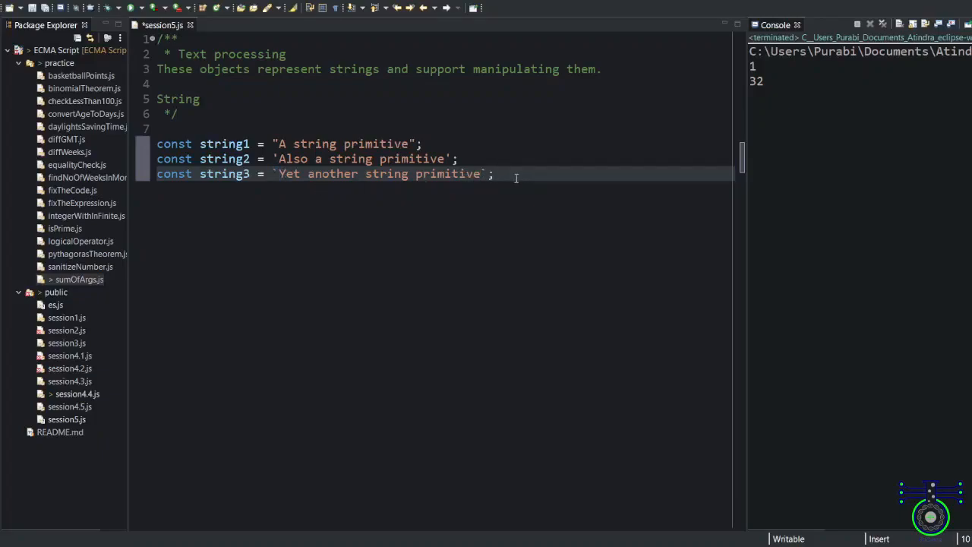
type("let answer2 = \"He is called 'Johnny'\";")
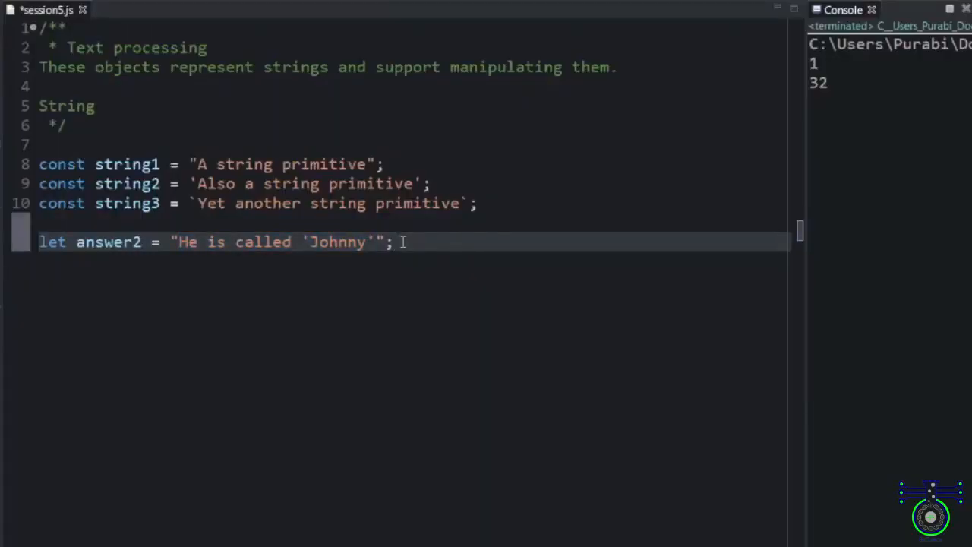
type("let answer3 = 'He is called \"Johnny\"';")
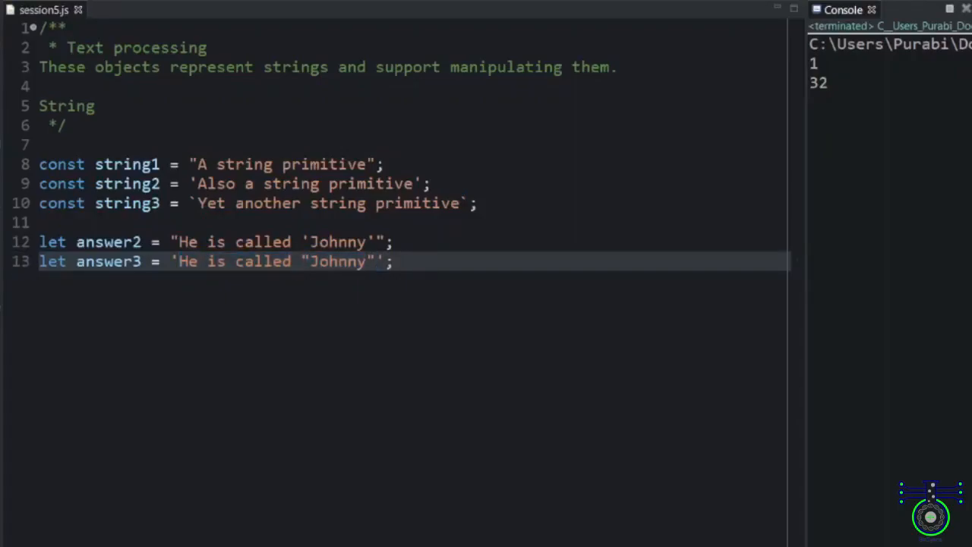
mouse_move(511, 341)
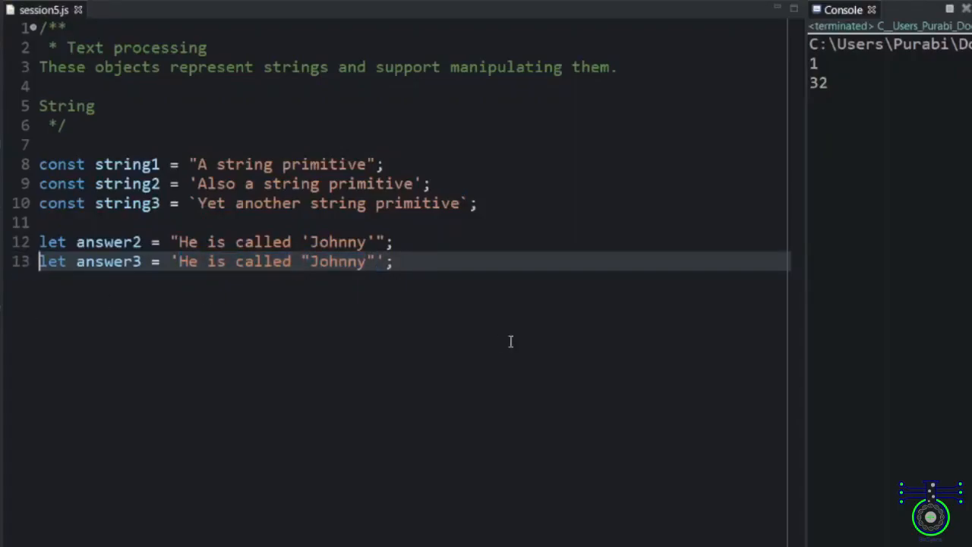
- Declare value1 as String("A quick brown fox jumps over the lazy dog")
type("var value1 = String(\"A quick brown fox jumps over the lazy dog\");")
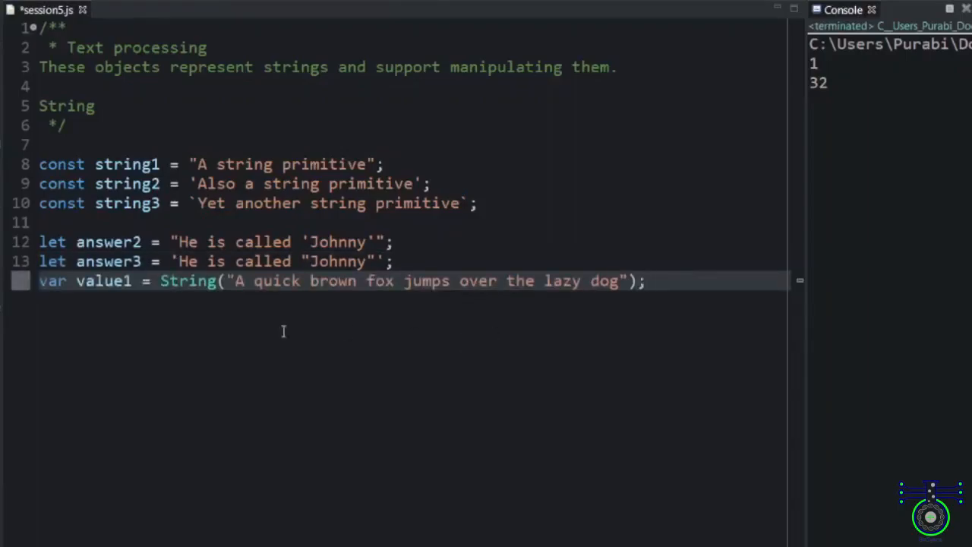
double_click(187, 280)
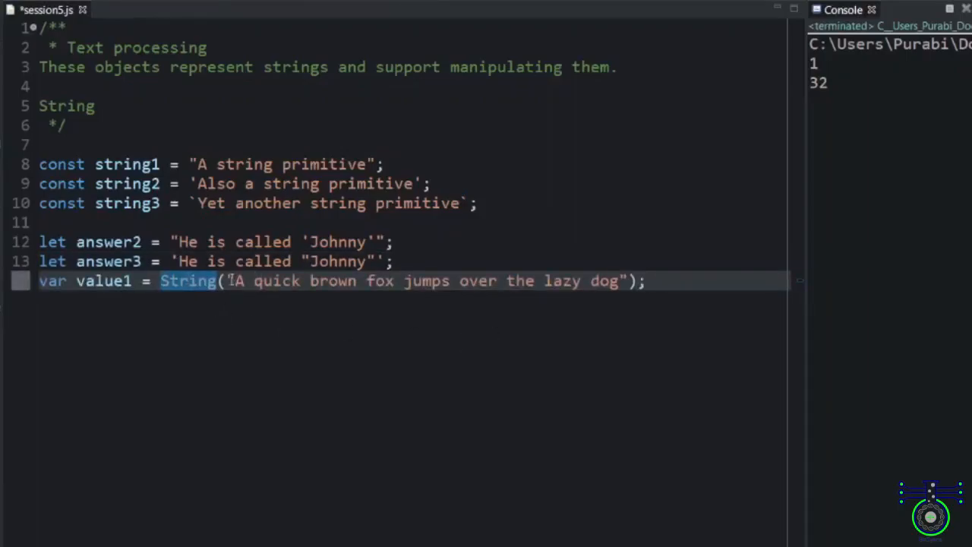
left_click_drag(225, 280, 628, 280)
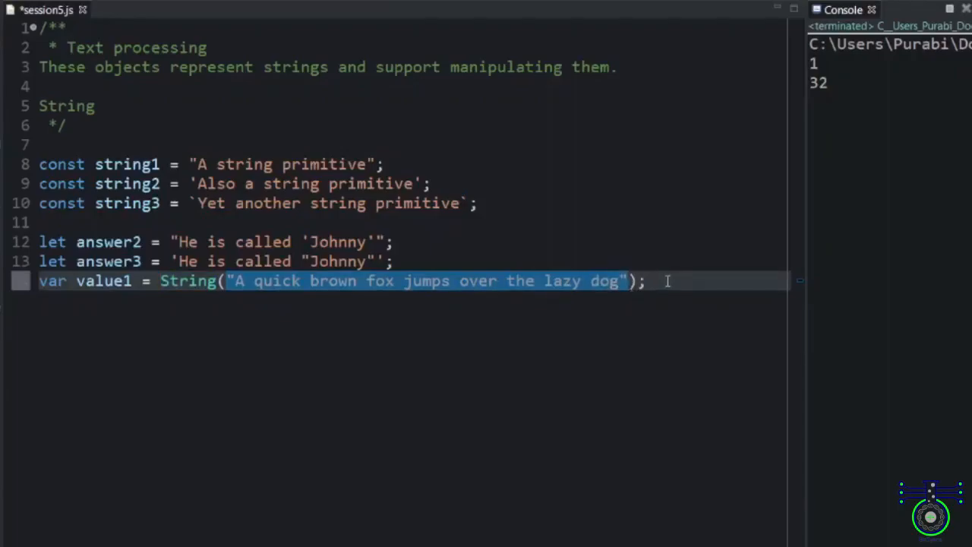
left_click(338, 281)
type("var parameter1 = new String(\"A quick brown fox jumps over the lazy dog\");")
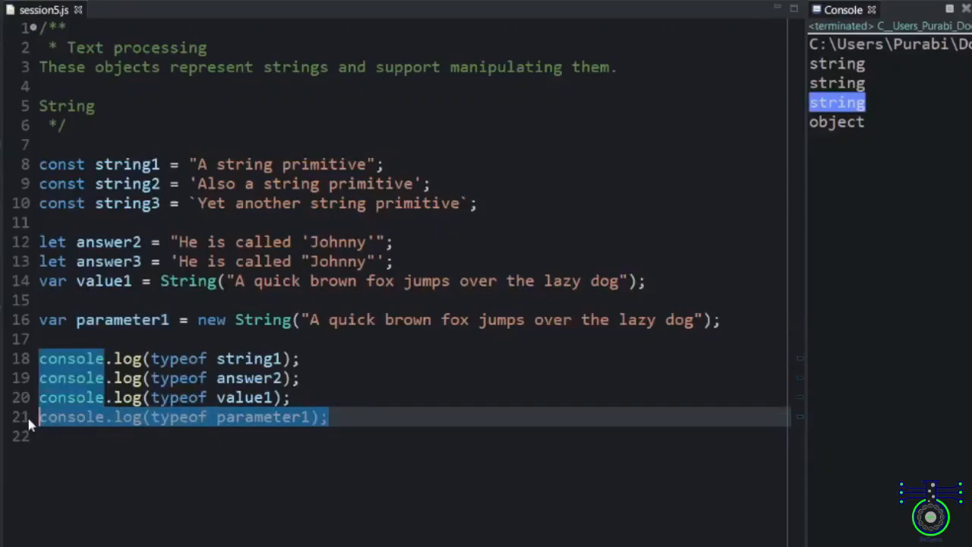
- Log parameter1.valueOf() and declare s1 = "2 + 2" with a string-primitive comment
left_click(335, 417)
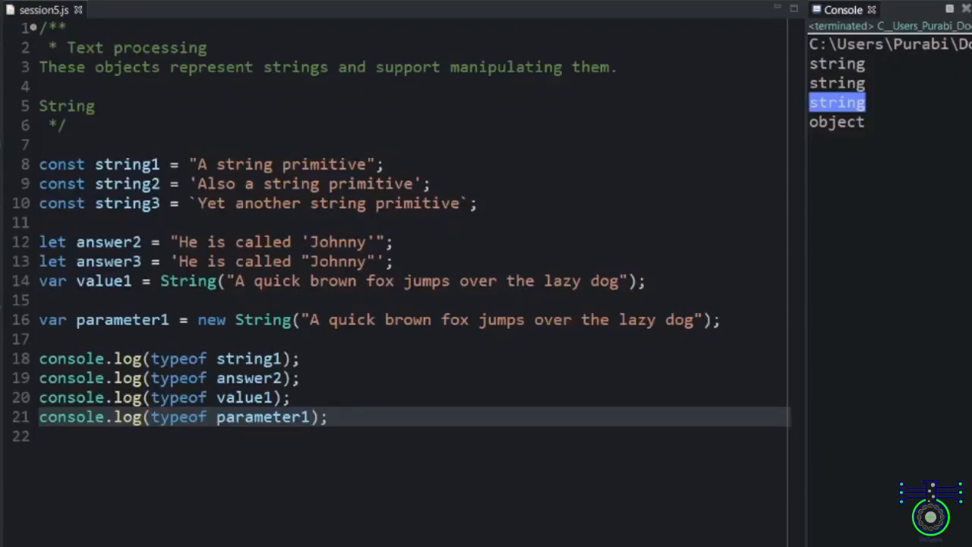
type("conseol.log(parameter1.val")
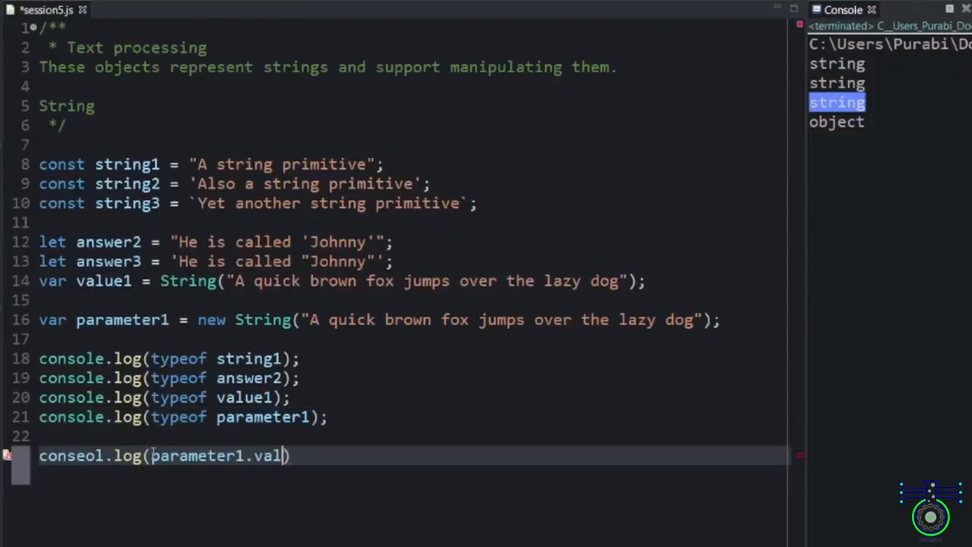
type("ueOf()")
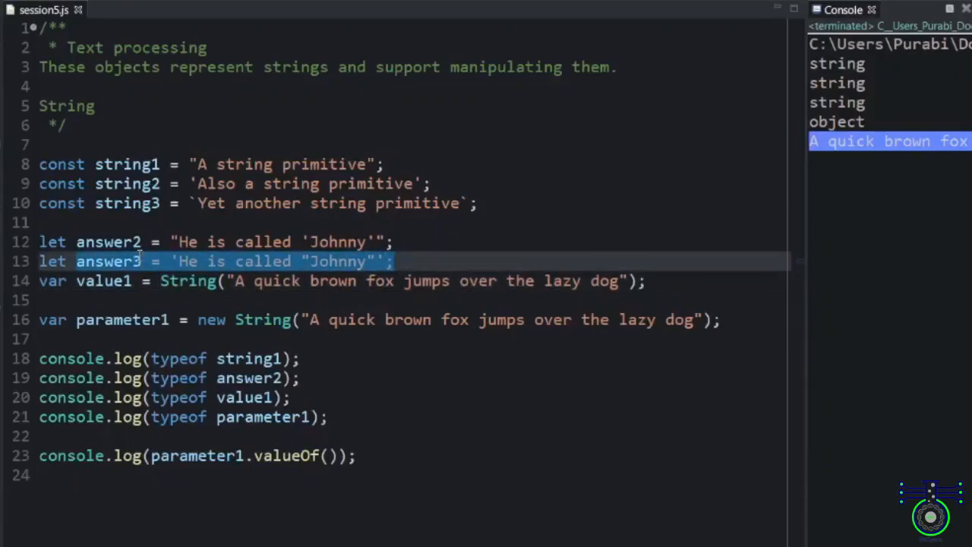
mouse_move(361, 508)
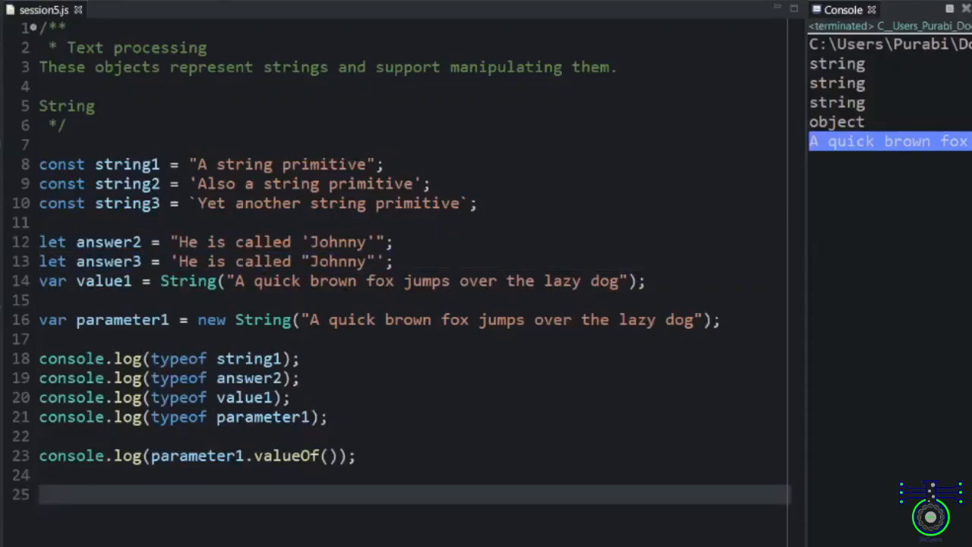
type("const s1 = \"2 + 2\"; // creates a string primitive")
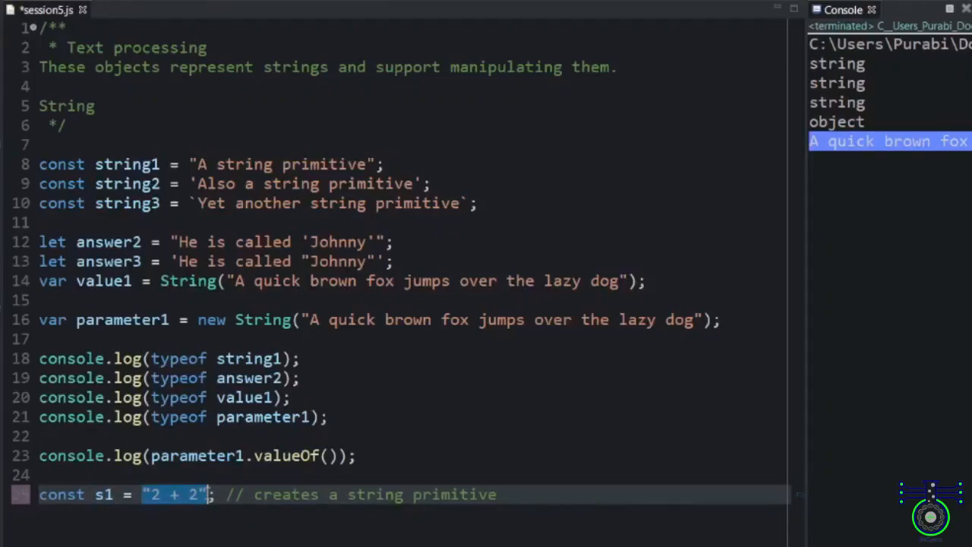
- Add s2 = new String("2 + 2") with a String object comment below s1, and save
left_click(539, 494)
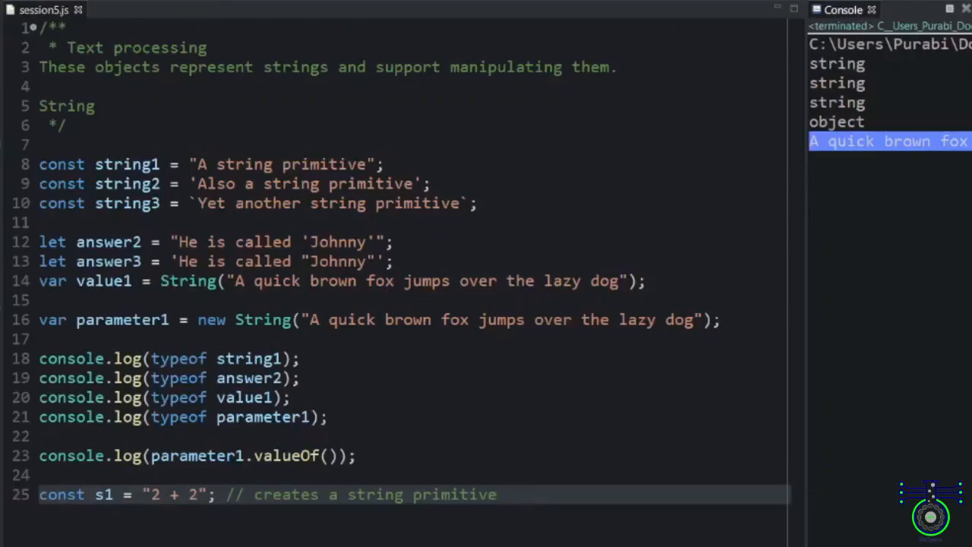
left_click(133, 164)
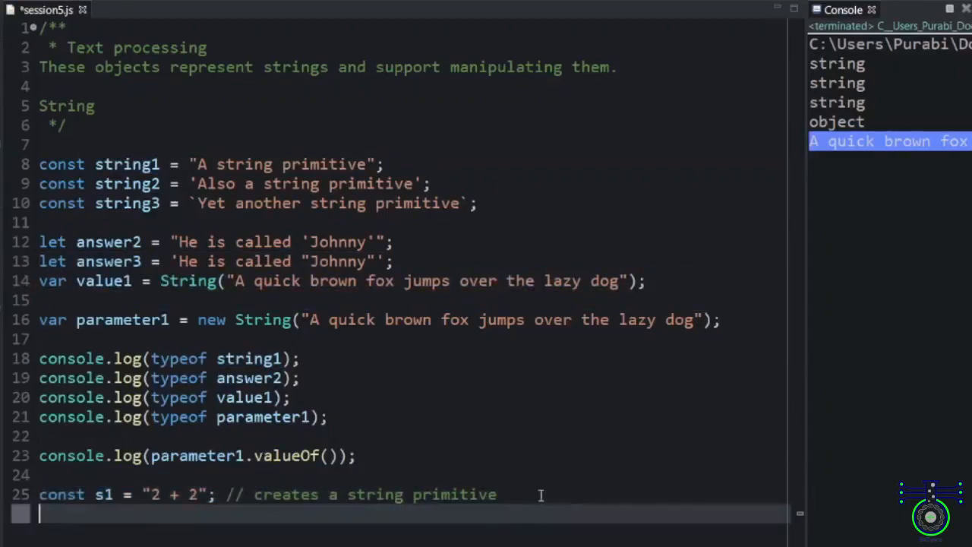
type("const s2 = new String(\"2 + 2\"); // creates a String object")
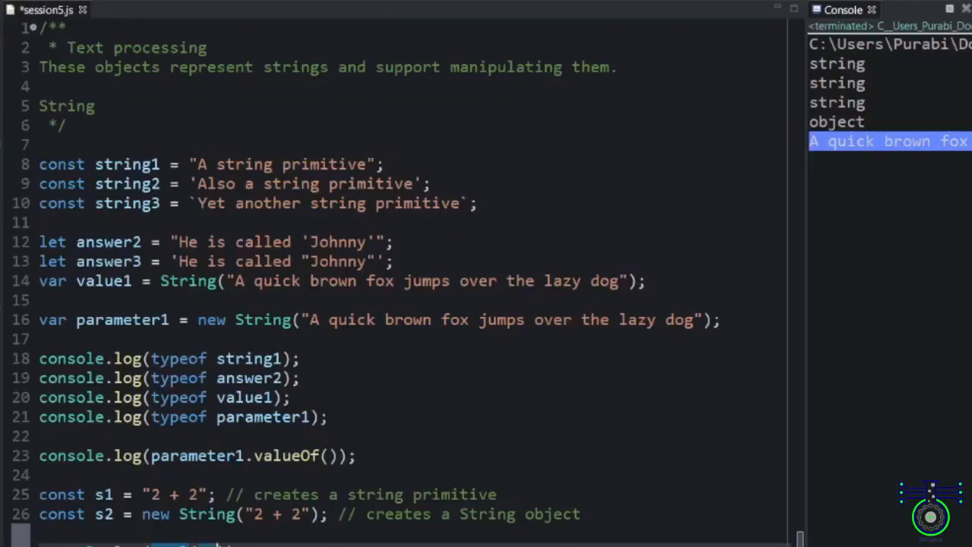
double_click(102, 494)
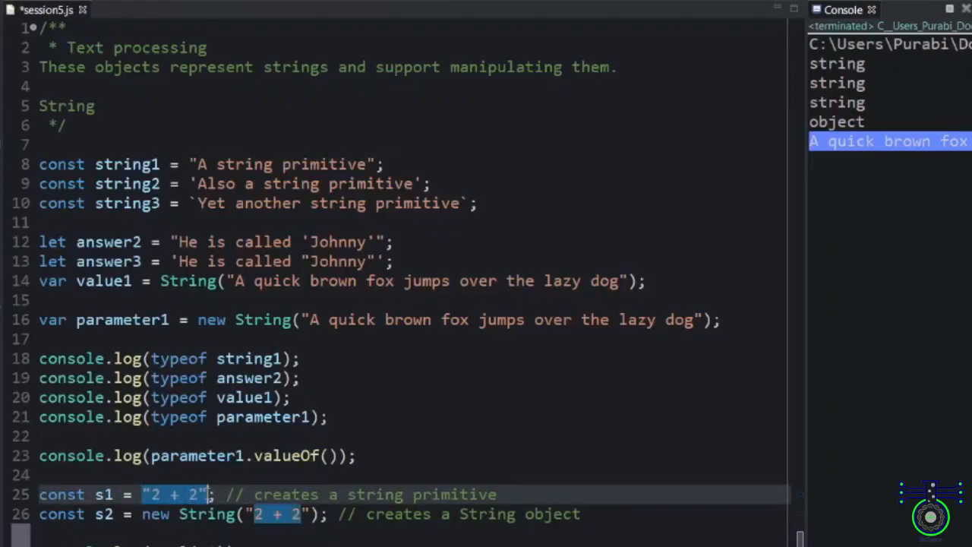
key("Ctrl+s")
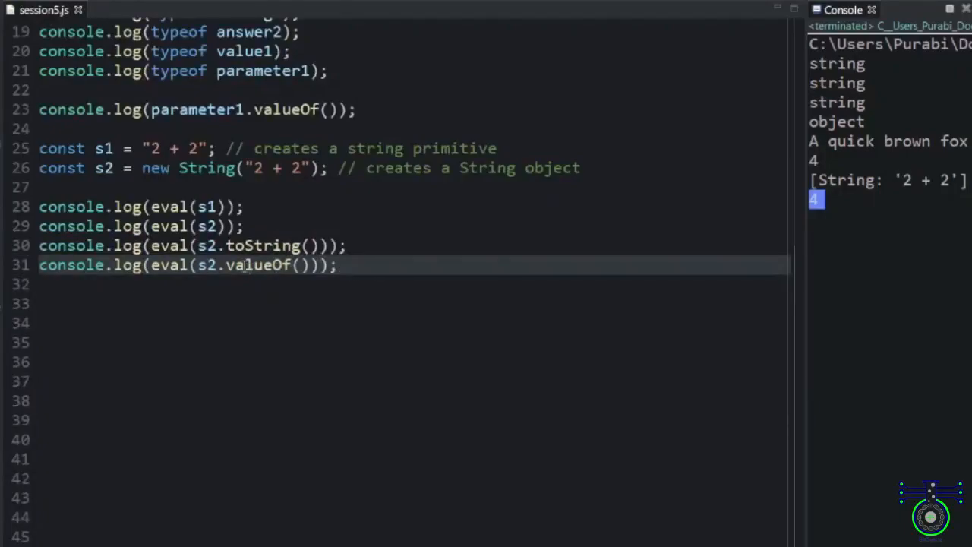
- Check the rerun output, where eval(s2.valueOf()) prints 4
double_click(262, 246)
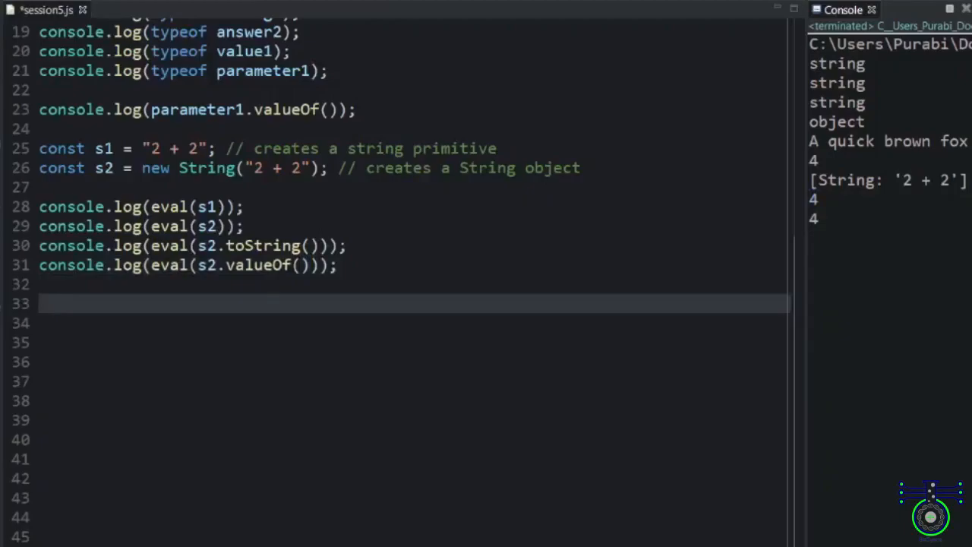
- Add a //limitation around string comment and log String(undefined), then save
type("//limitation around string")
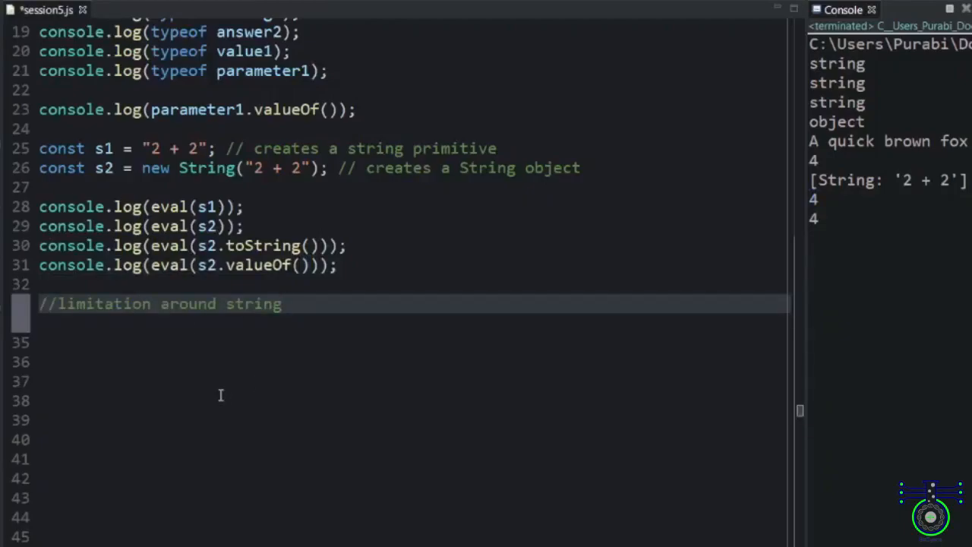
type("console.log(String(undefined));")
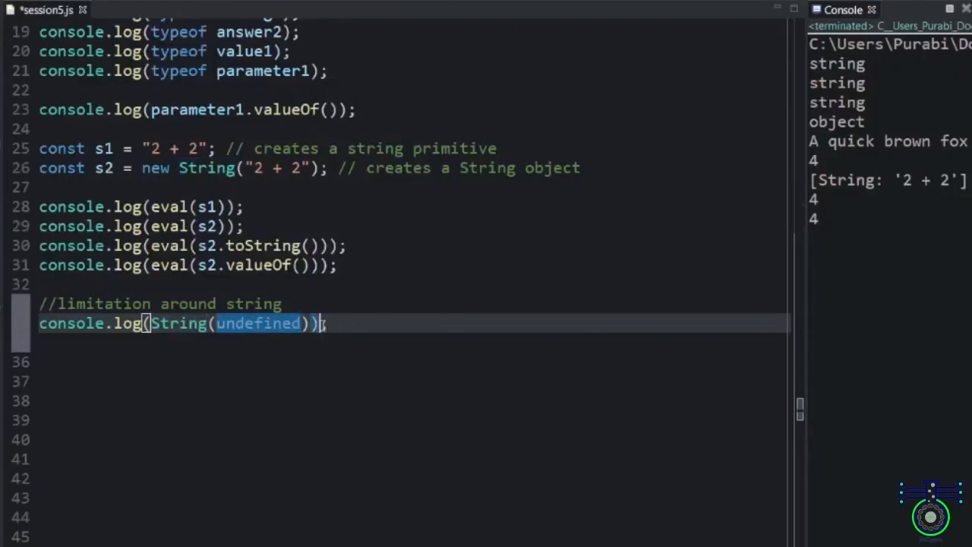
key("Ctrl+s")
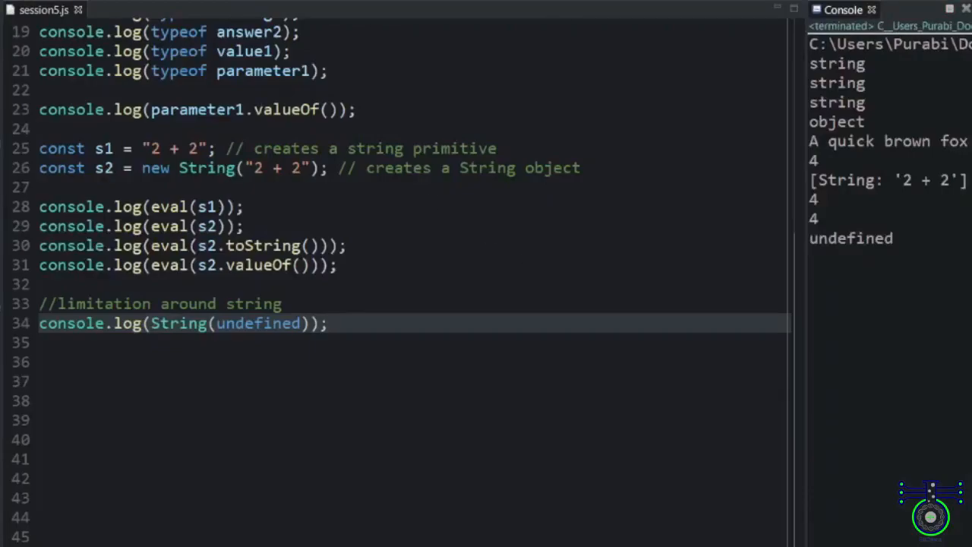
- Log String(null), String(true) and String(false) below it
type("console.log(String(null));")
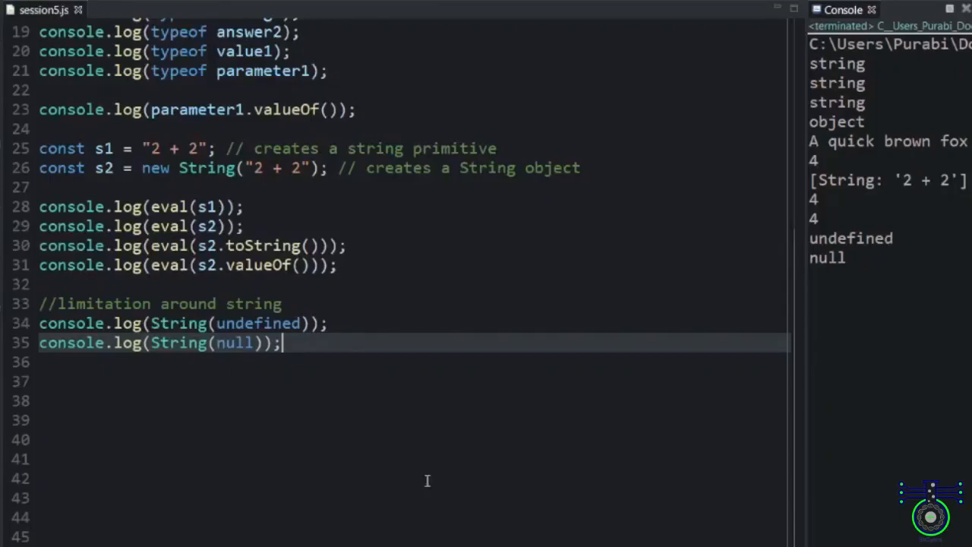
type("console.log(String(true));")
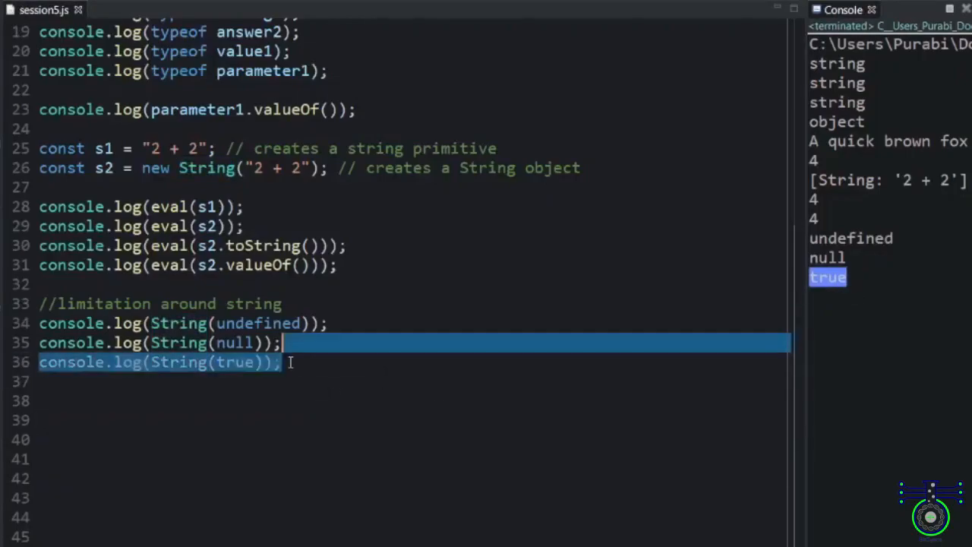
type("console.log(String(fa));")
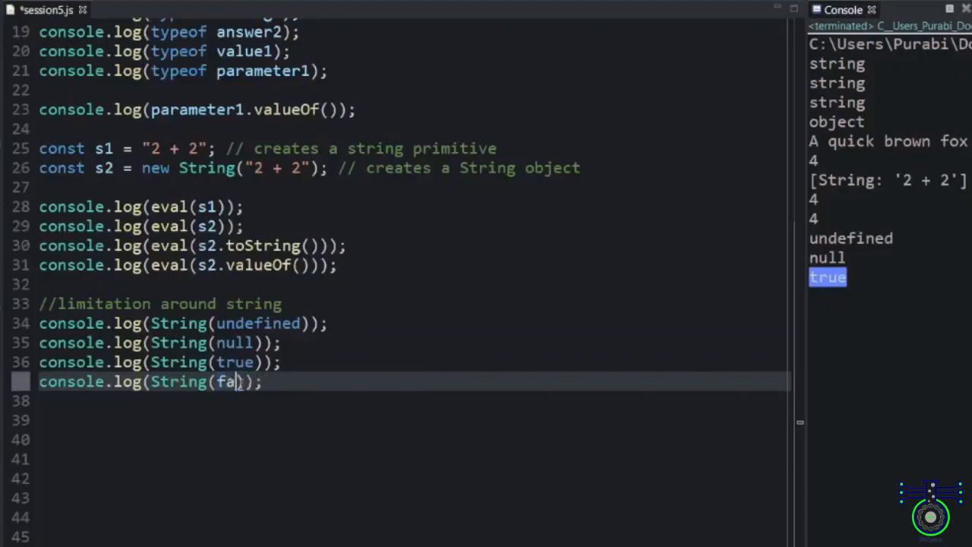
type("lse")
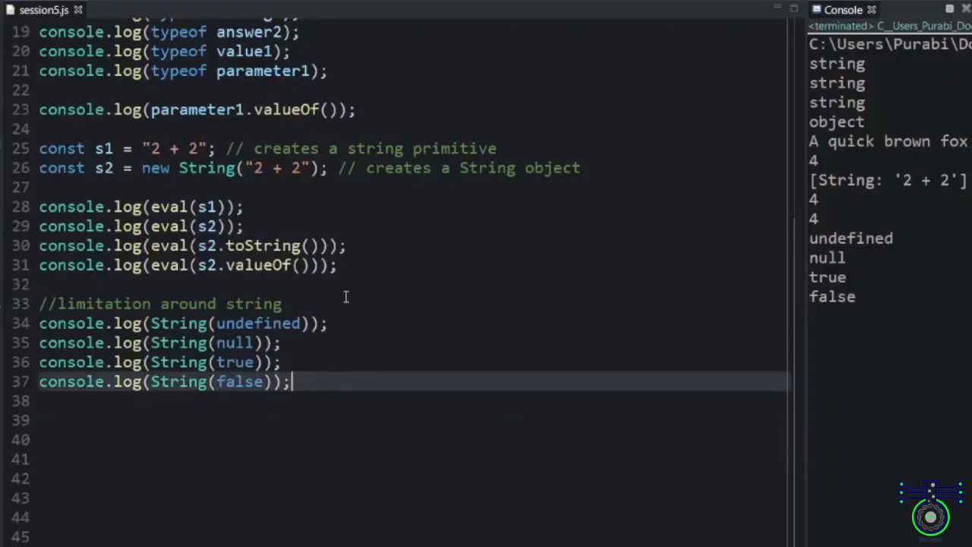
double_click(262, 323)
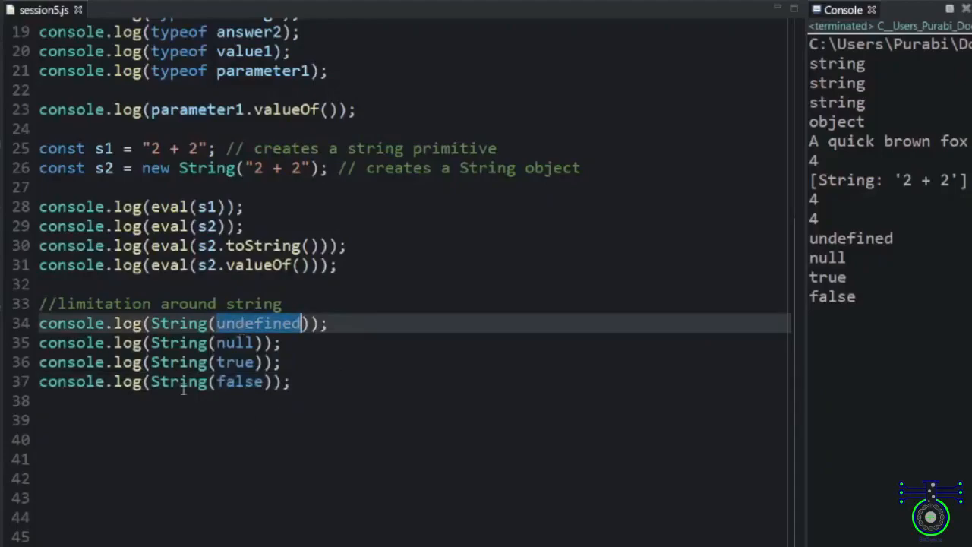
left_click(104, 474)
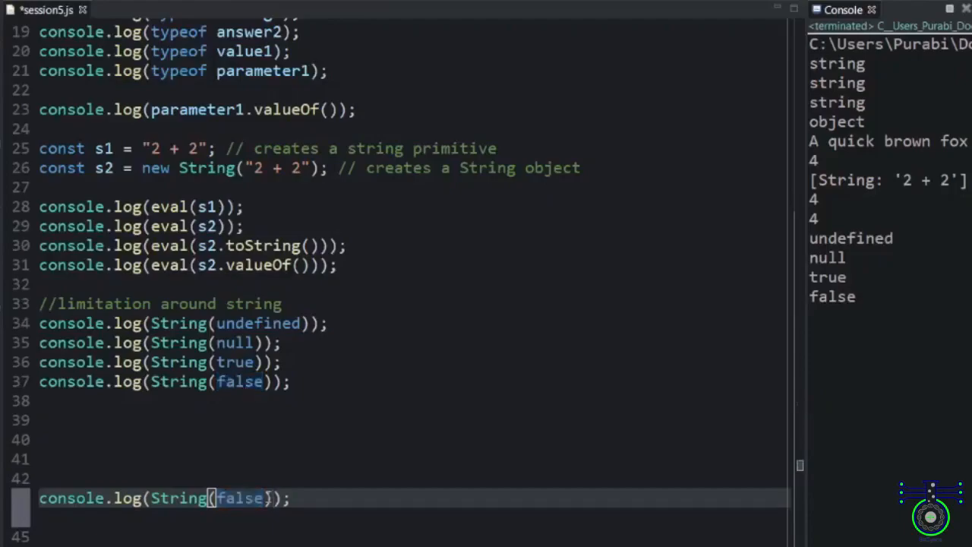
- Run String(false+1) on line 43, then start the Number + Number addition comment
type("+1")
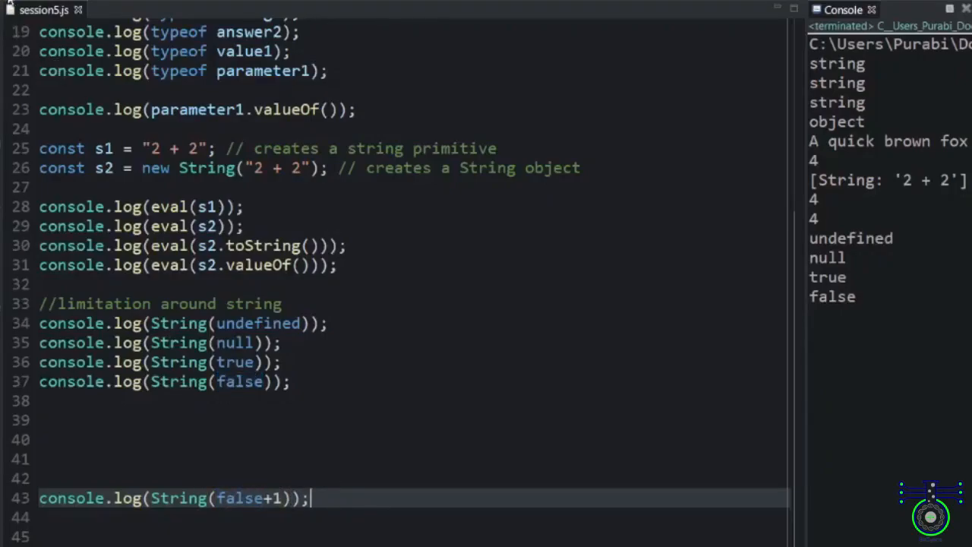
key("F5")
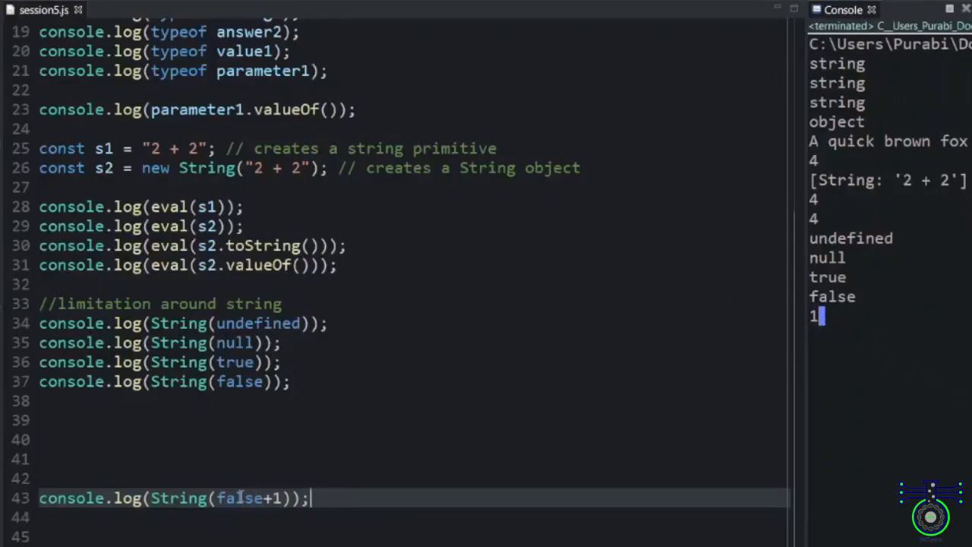
double_click(240, 497)
type("tru")
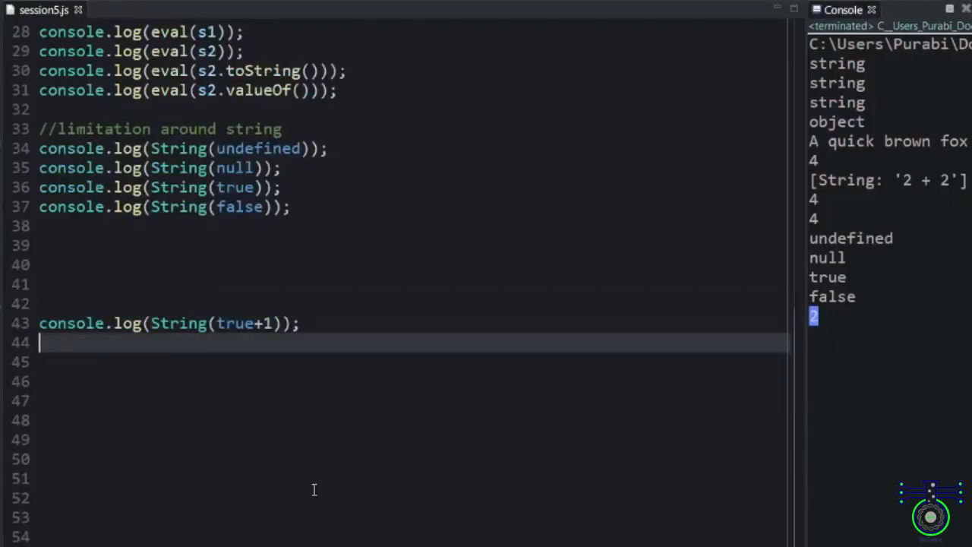
type("// Number + Number -> addition")
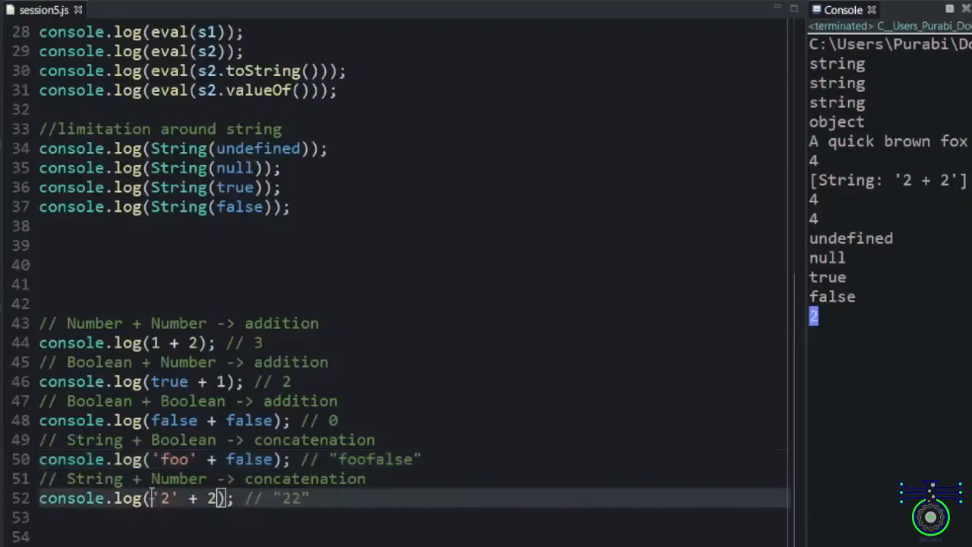
- Review the '2' + 2 and foo concatenation examples on lines 50–52
left_click_drag(151, 497, 237, 498)
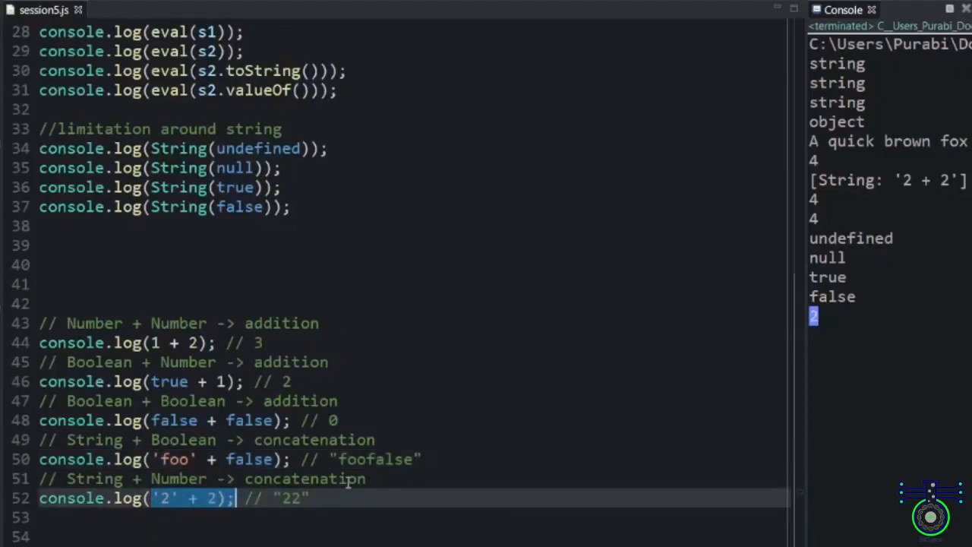
left_click(234, 497)
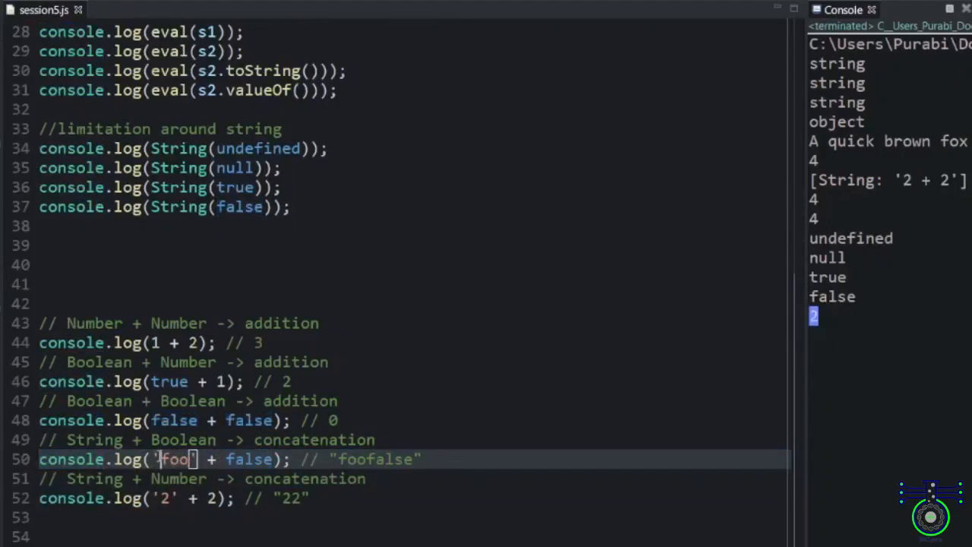
double_click(172, 459)
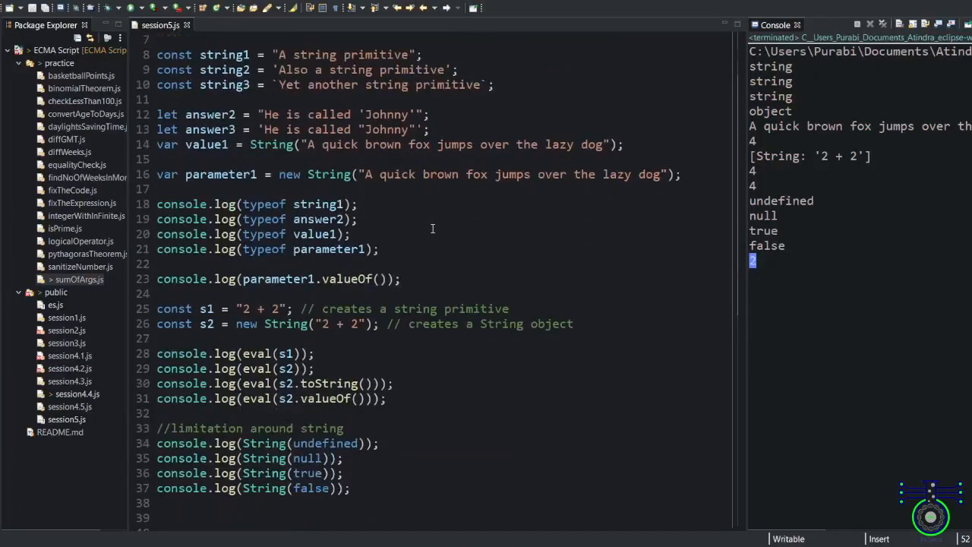
- Scroll to line 52 and select sa in the '2' + "sa" example
scroll("down", 3)
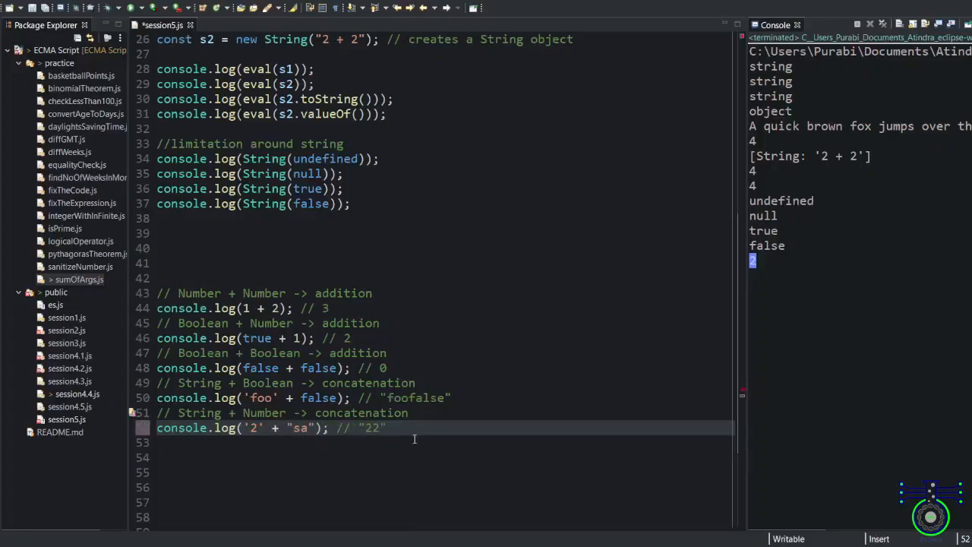
double_click(300, 427)
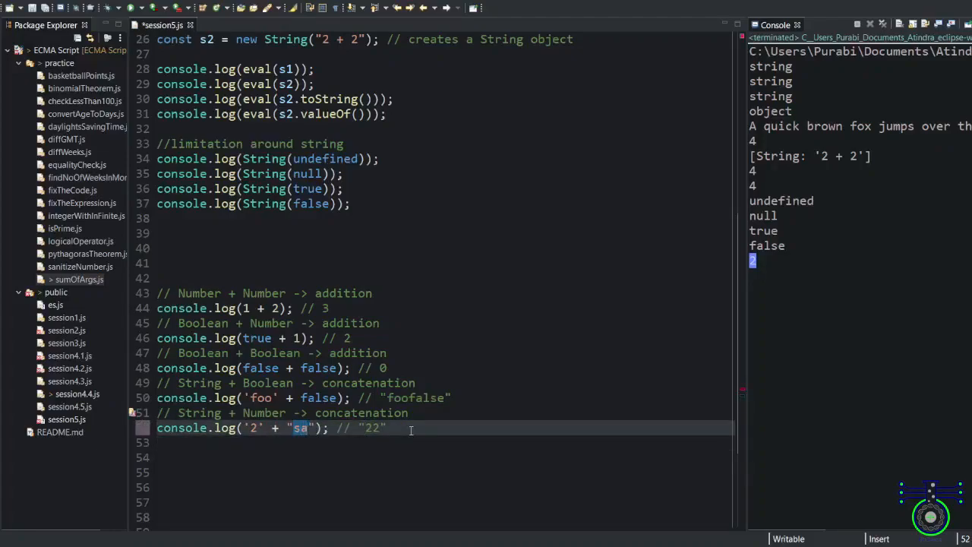